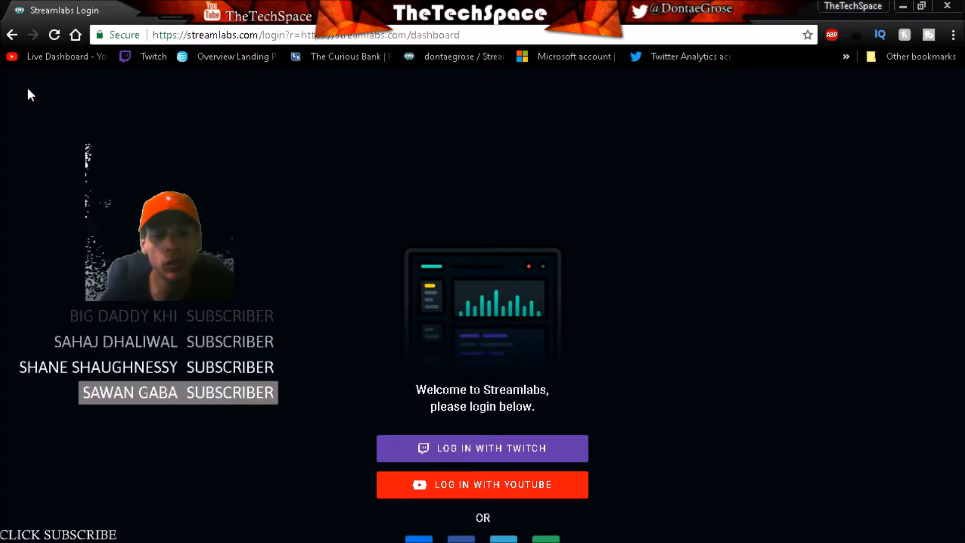
mouse_move(119, 93)
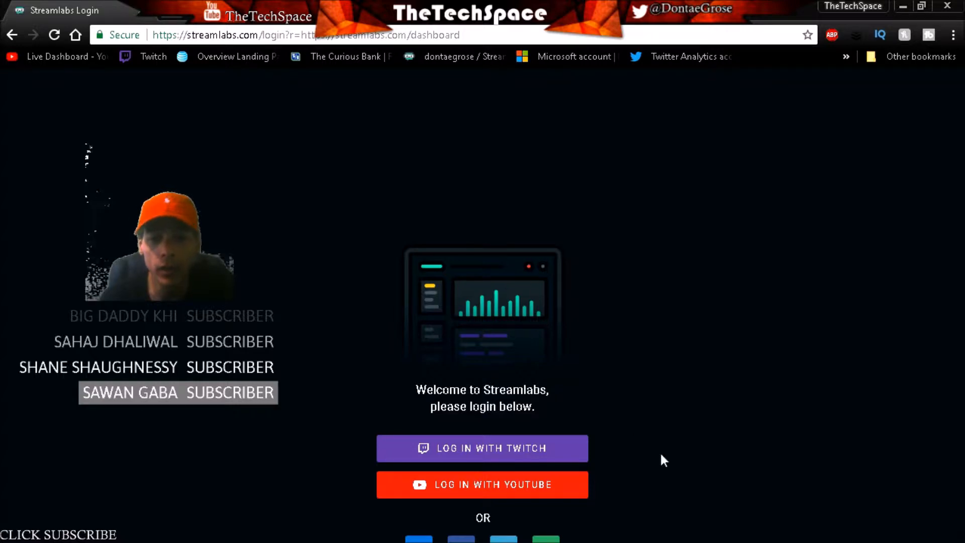
mouse_move(525, 534)
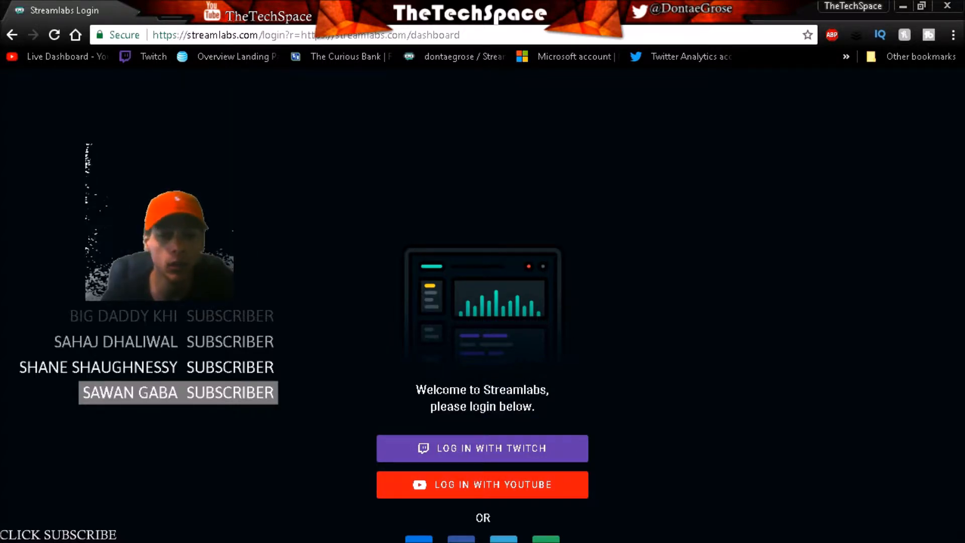
mouse_move(438, 484)
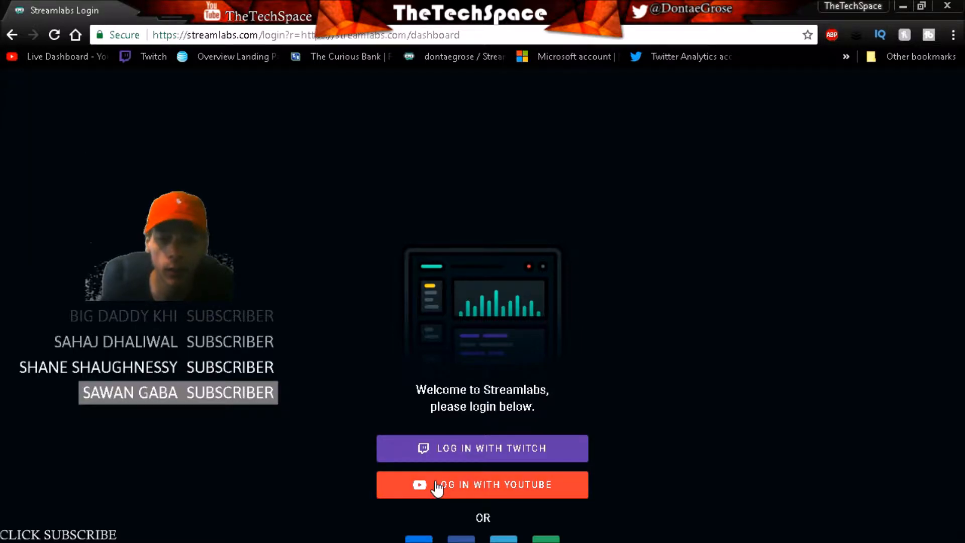
Step: Sign in with the YouTube account and reach the dashboard's Widgets section with recent events
left_click(483, 485)
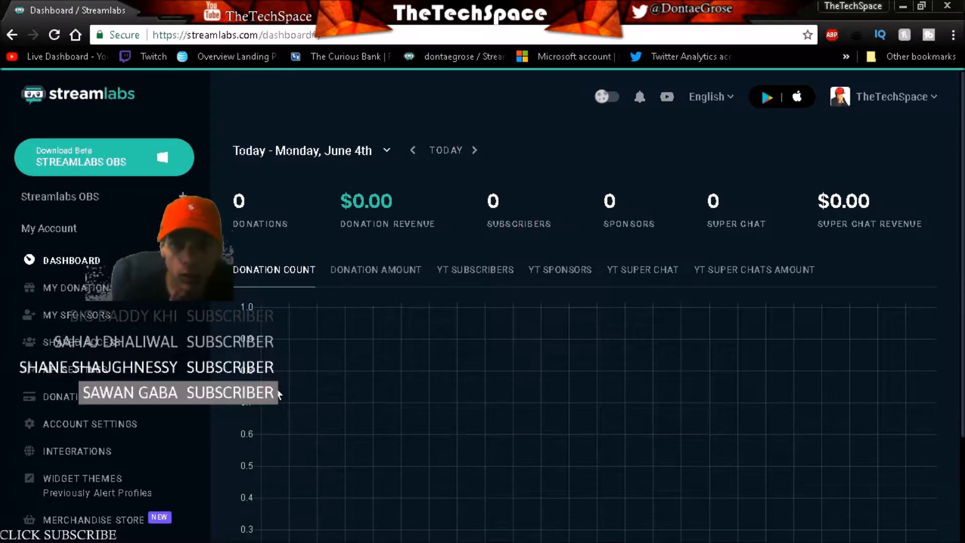
mouse_move(464, 486)
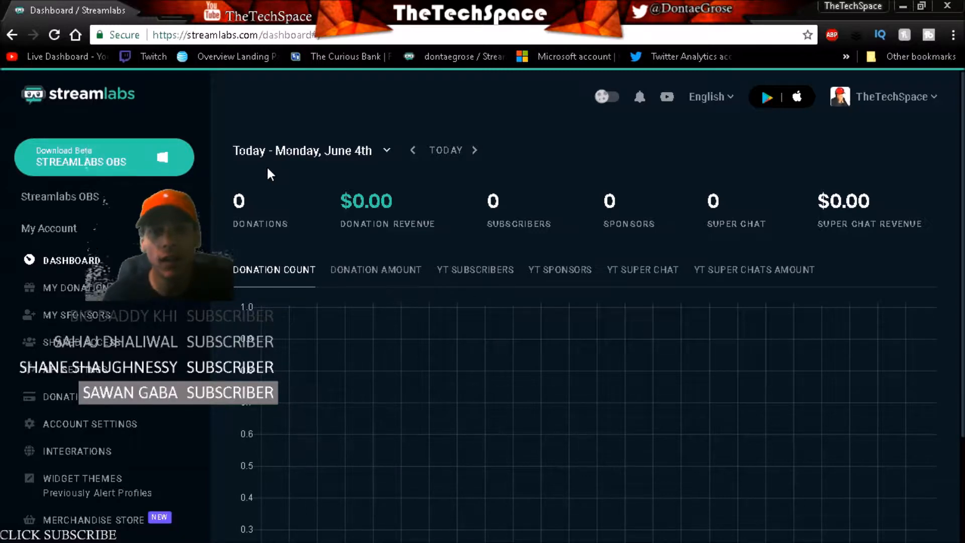
scroll("down", 3)
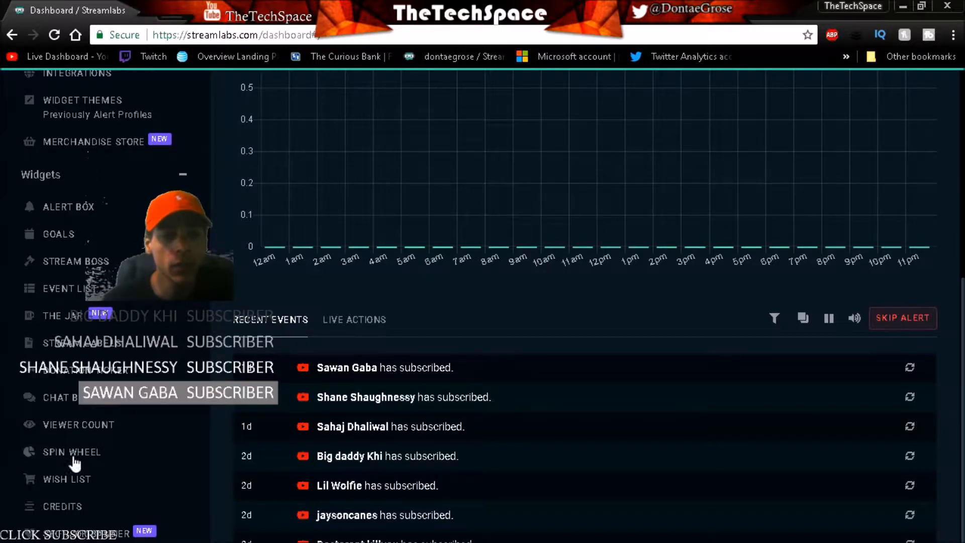
Step: Open the Chat Box widget page and look over its themes, widget URL and live preview
left_click(55, 398)
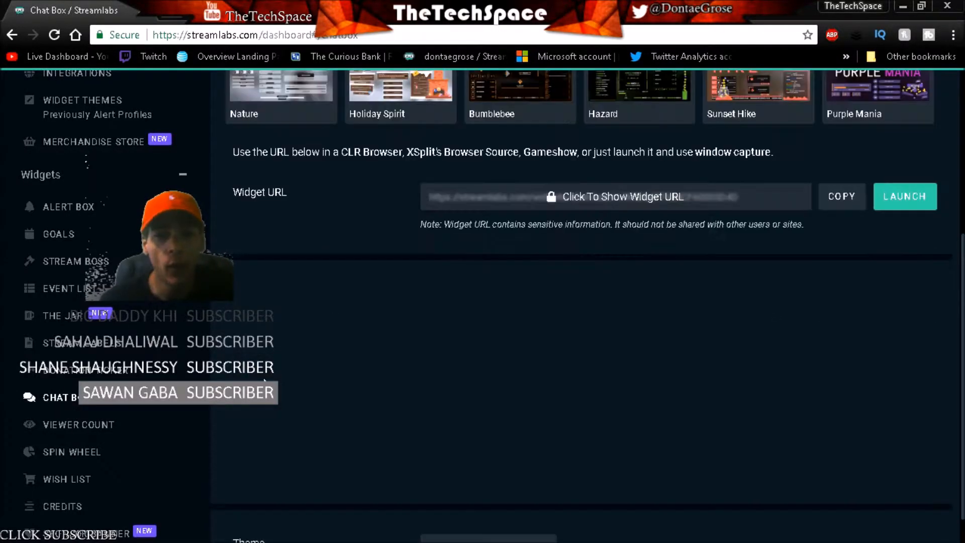
scroll("up", 3)
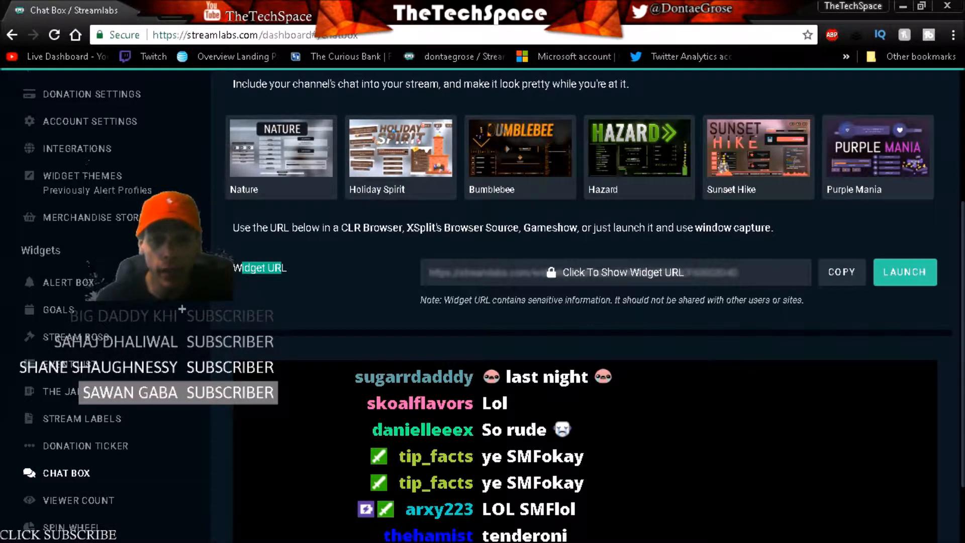
scroll("down", 3)
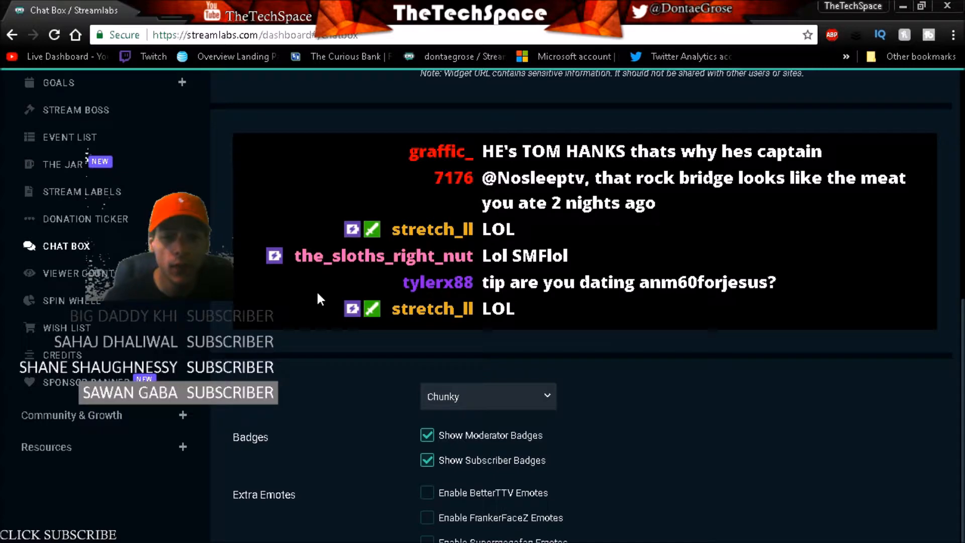
Step: Review the Chat Box text color, font size and hide-delay settings further down the page
scroll("down", 3)
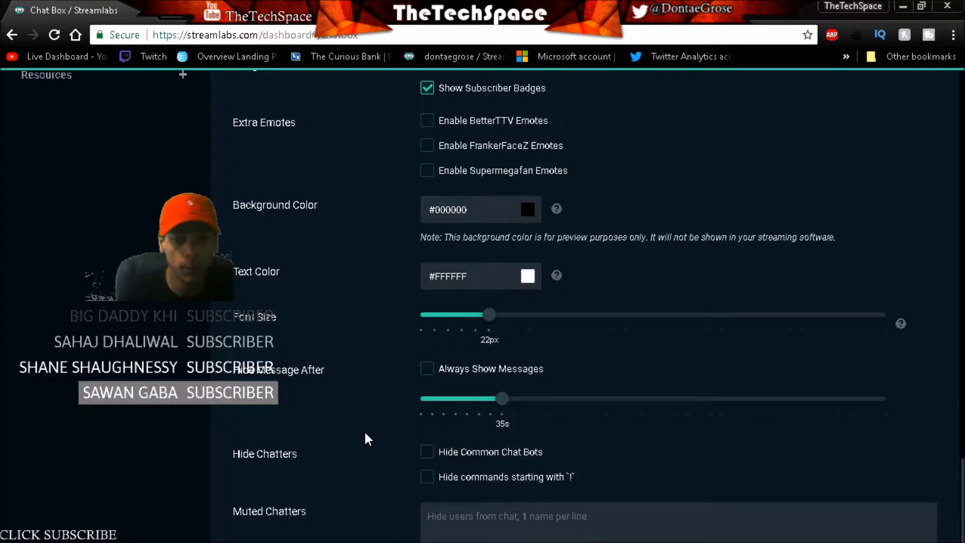
mouse_move(256, 421)
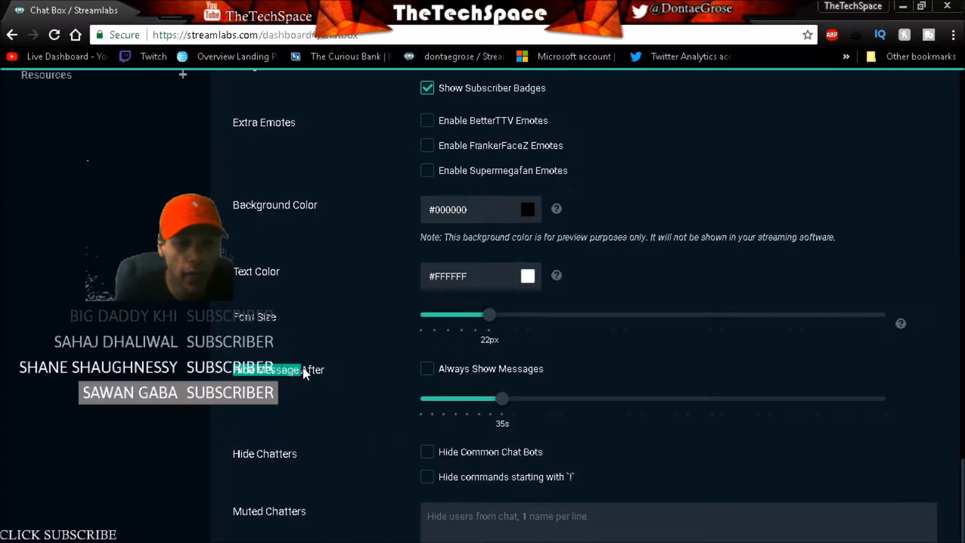
mouse_move(472, 306)
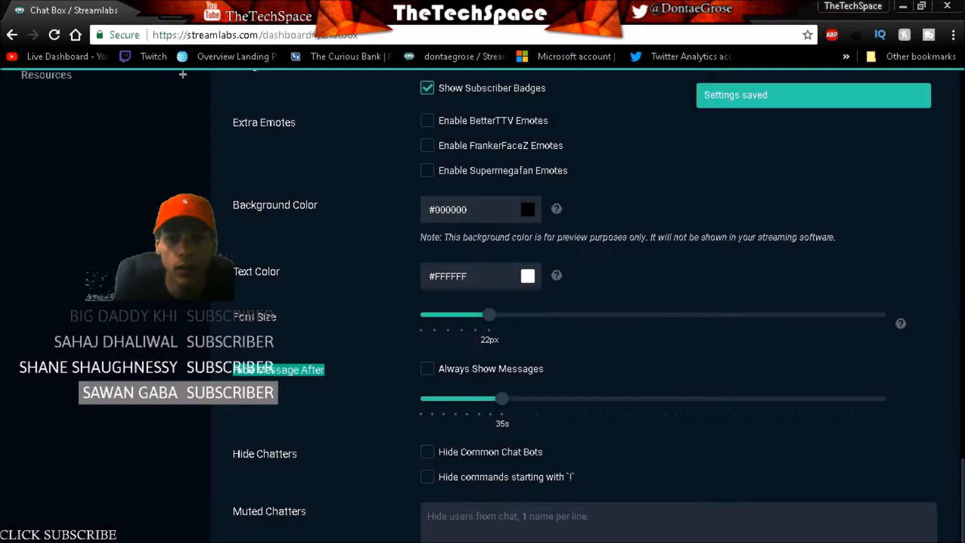
Step: Bring the Chat Box widget URL back into view, then switch over to OBS Studio
scroll("up", 3)
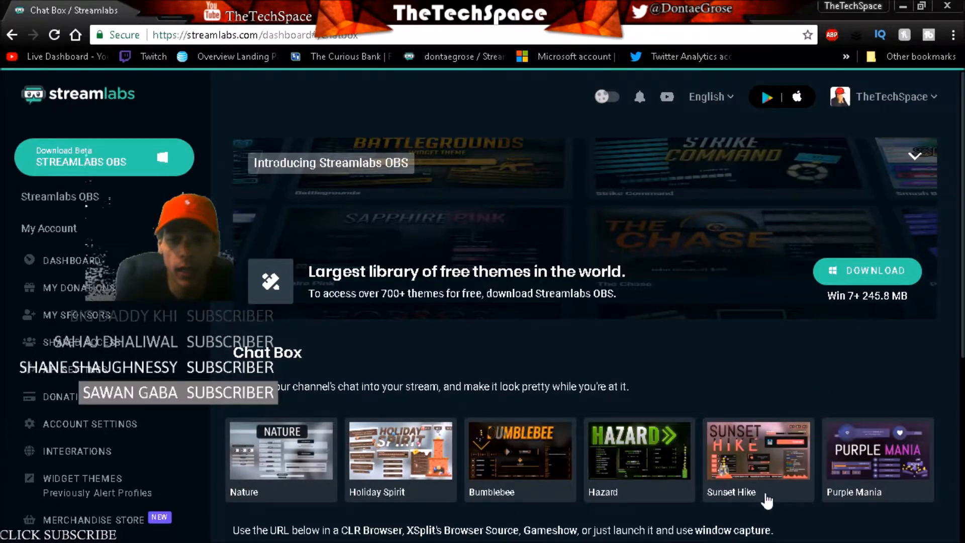
scroll("down", 3)
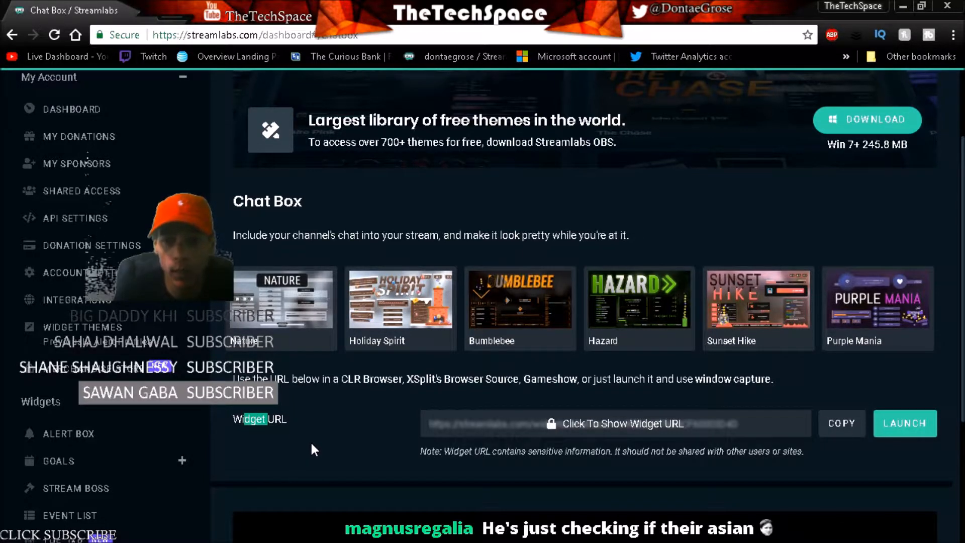
left_click(841, 423)
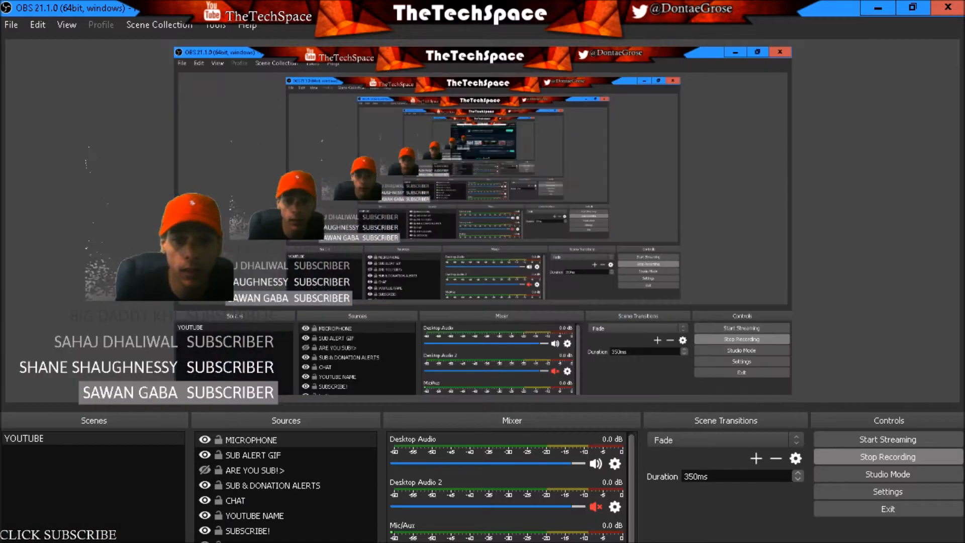
Step: Add a new Browser source to the YOUTUBE scene with the default name and open its properties
left_click(235, 499)
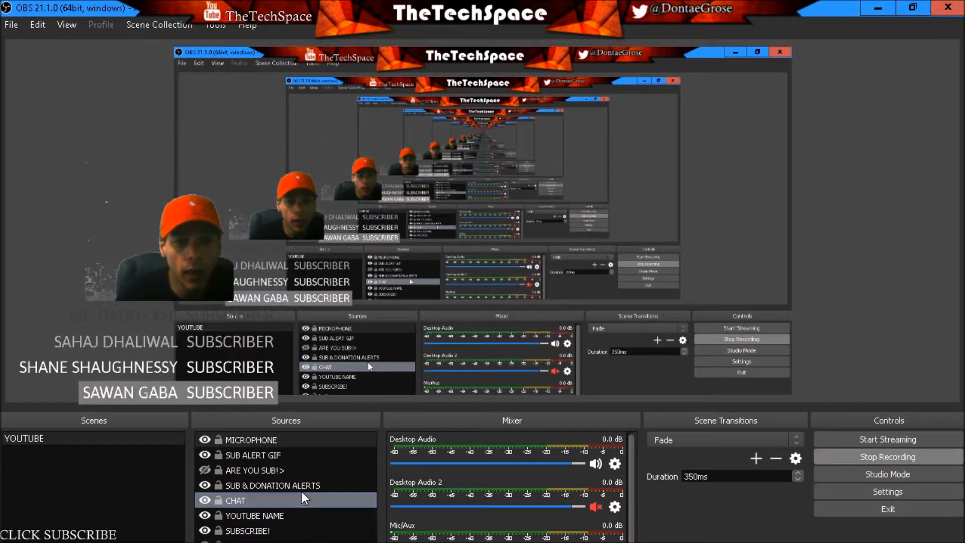
left_click(247, 530)
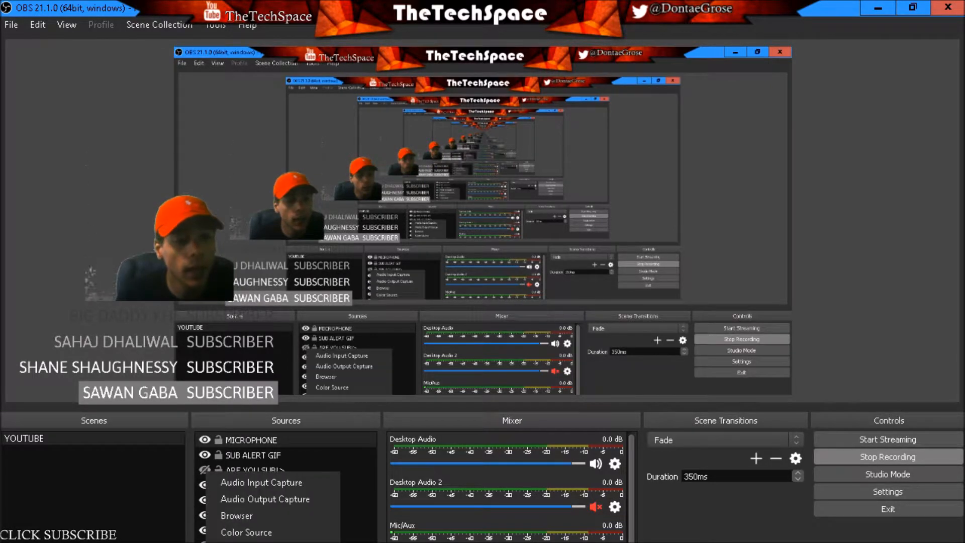
left_click(266, 499)
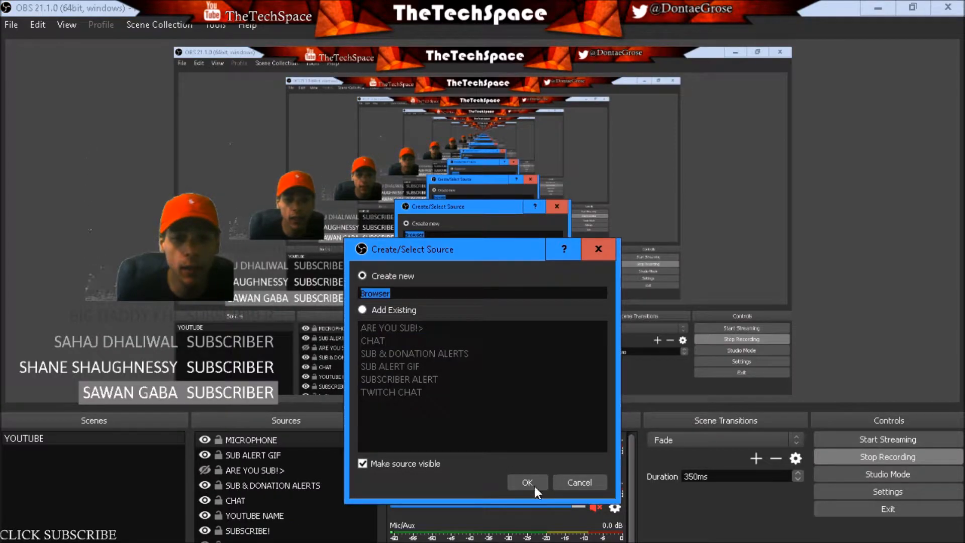
left_click(392, 366)
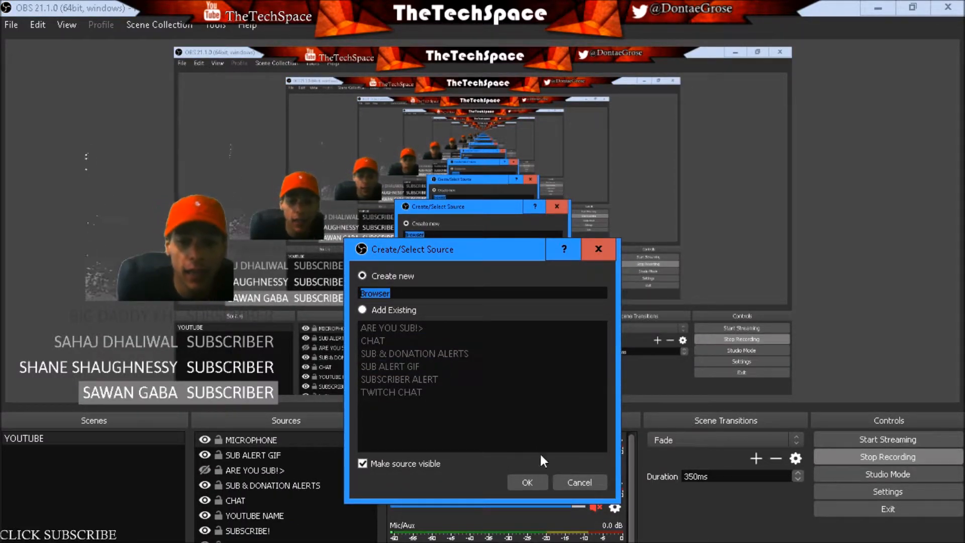
left_click(526, 482)
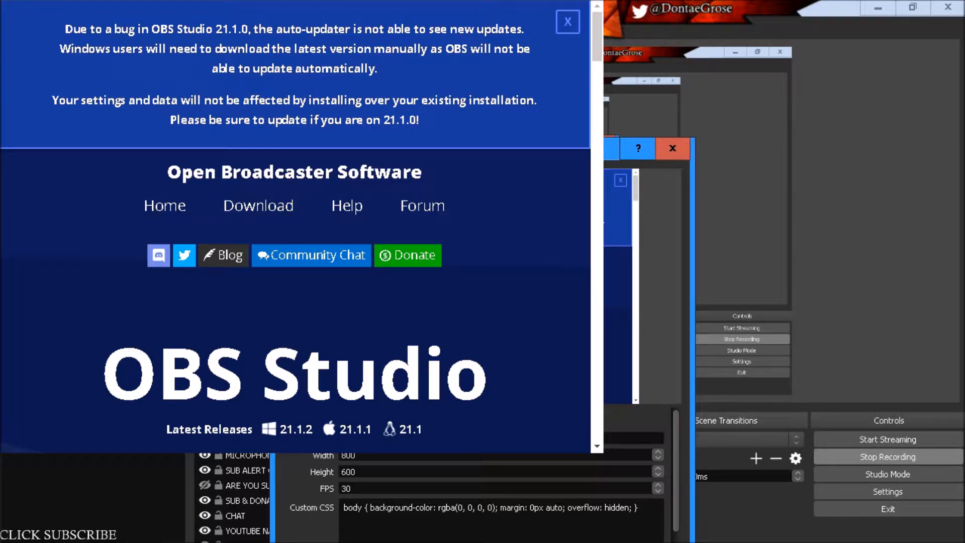
Step: Return to the Streamlabs Chat Box page in the browser
left_click(568, 21)
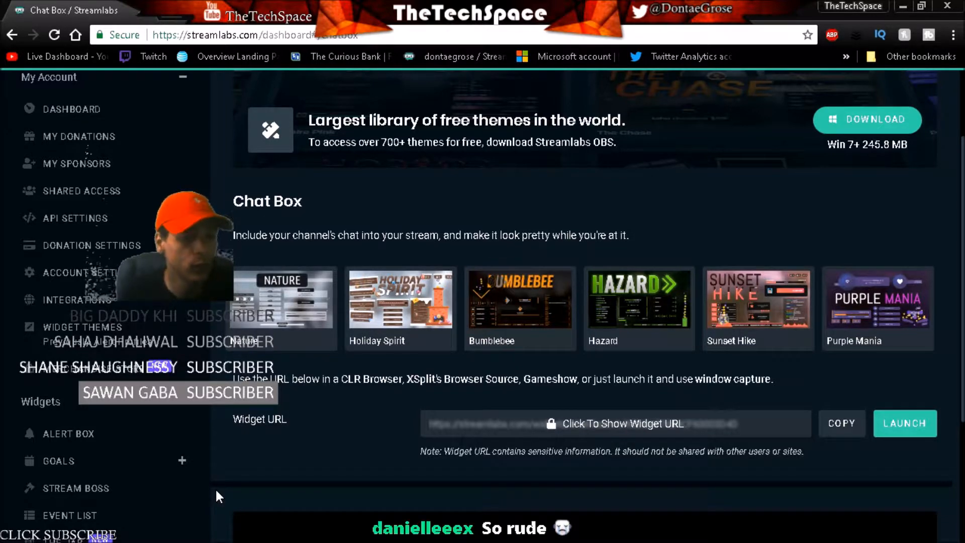
Step: Open the Alert Box widget page and scroll to its general settings like background colour and alert delay
left_click(69, 433)
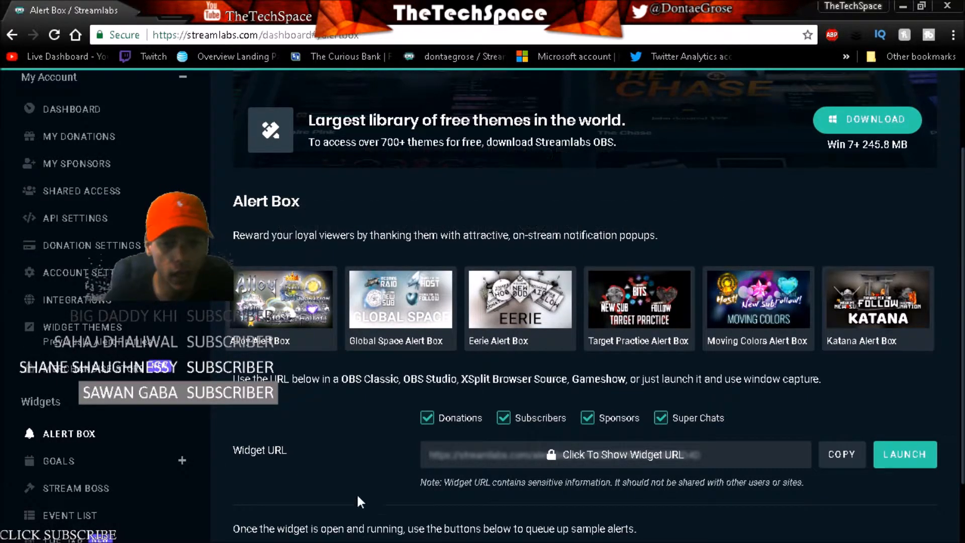
scroll("down", 3)
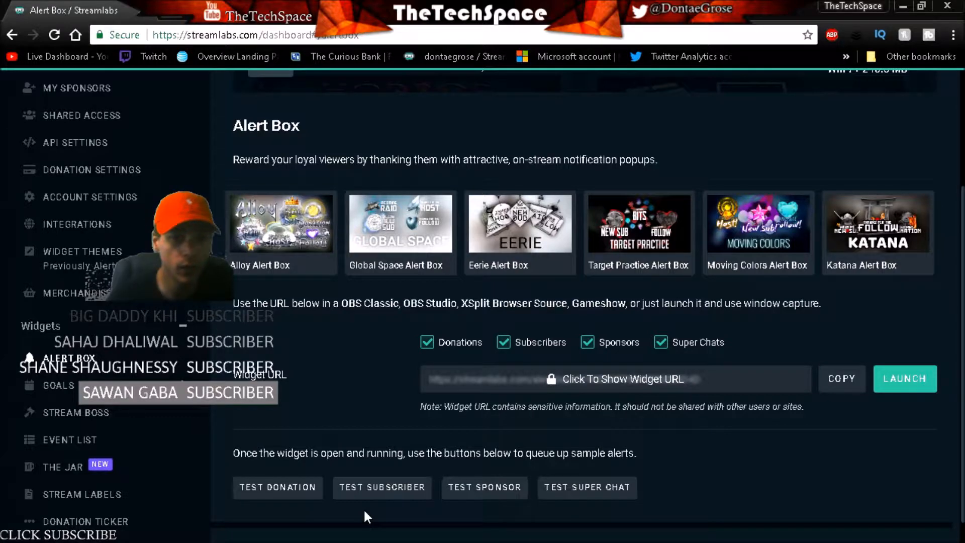
scroll("up", 3)
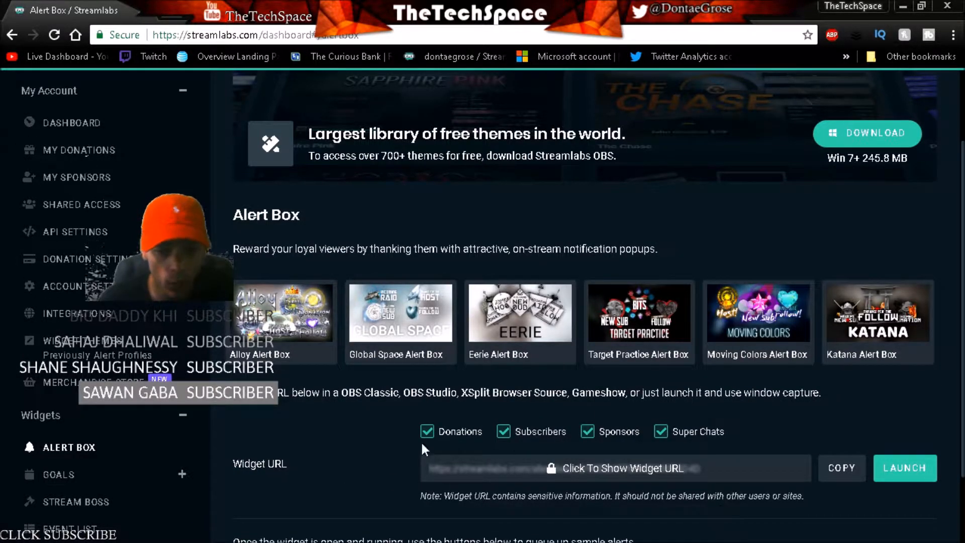
scroll("down", 3)
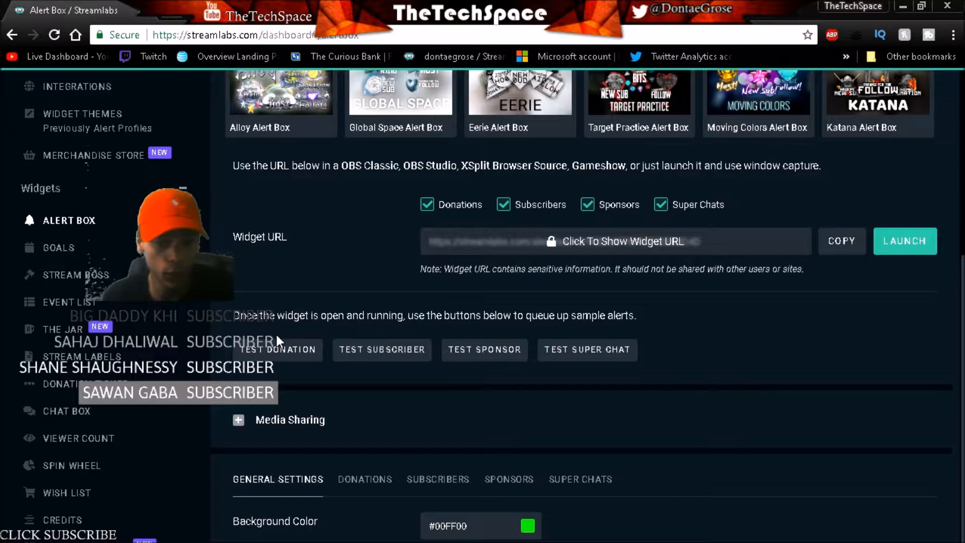
mouse_move(348, 366)
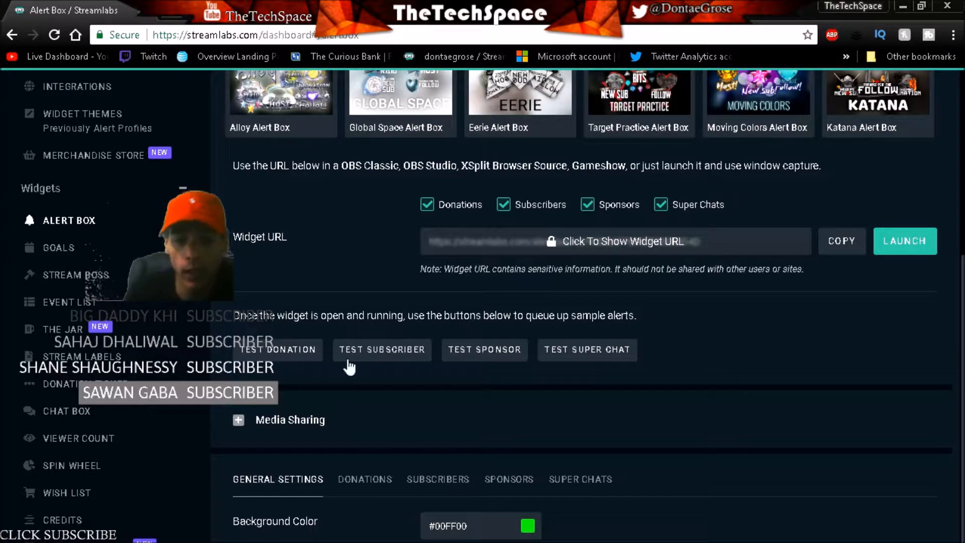
scroll("down", 3)
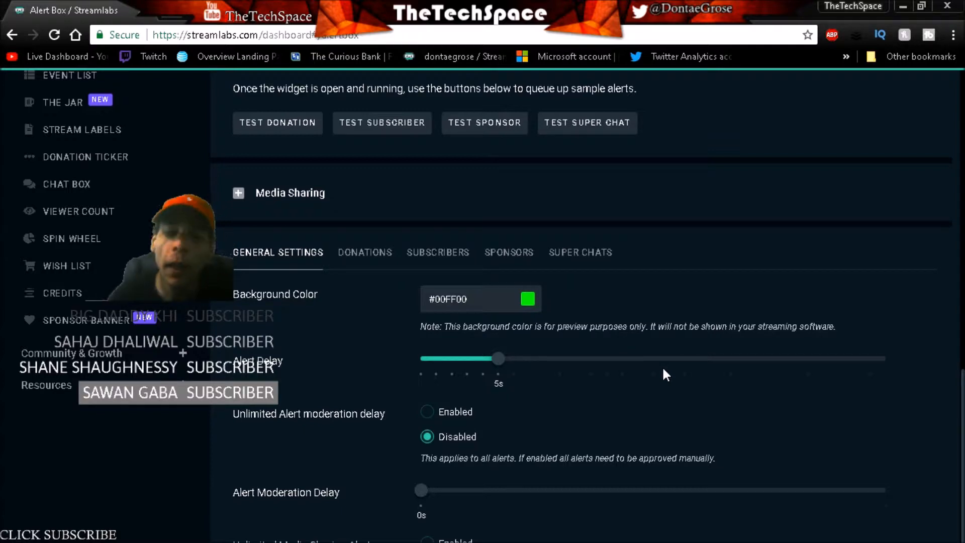
scroll("down", 3)
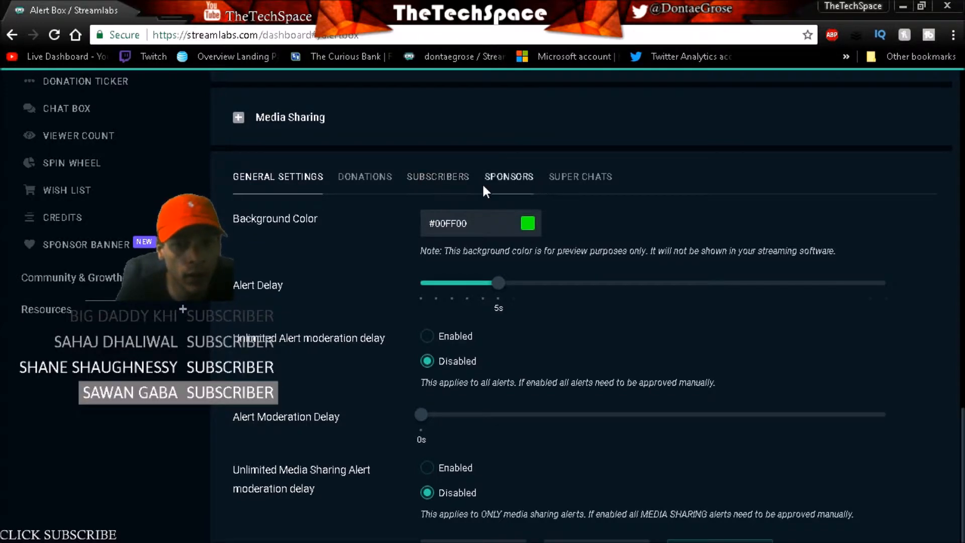
Step: Go through the Donations tab to the Subscribers tab and review layout, fade animations and message template
left_click(364, 177)
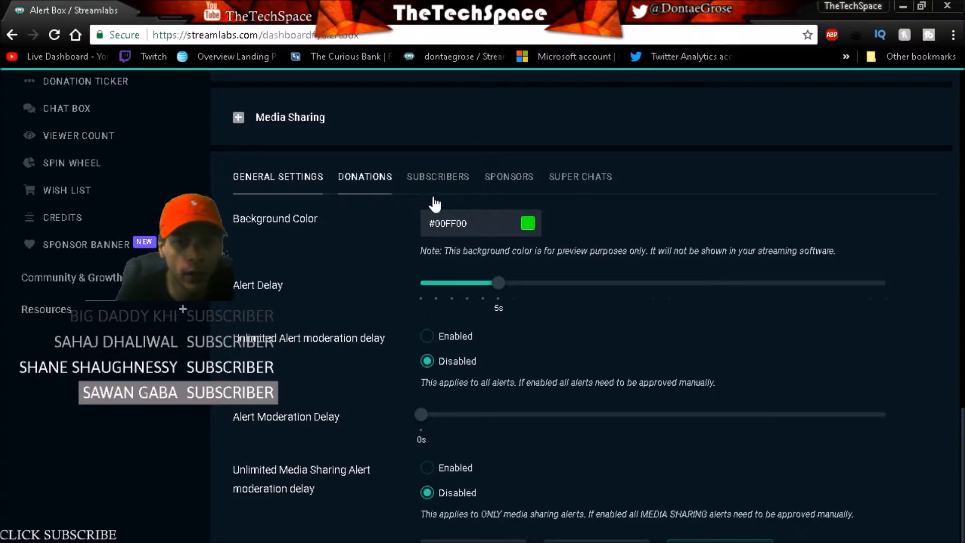
mouse_move(557, 183)
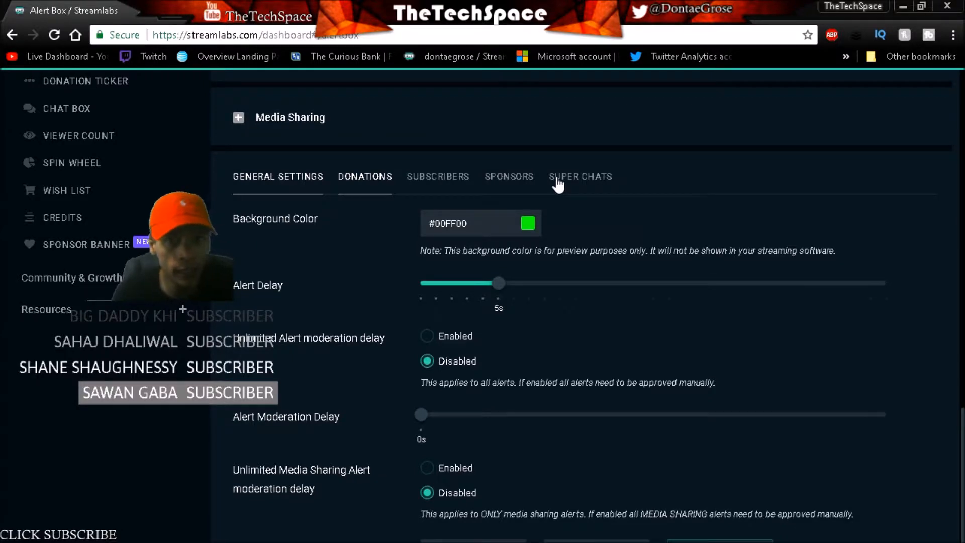
left_click(438, 177)
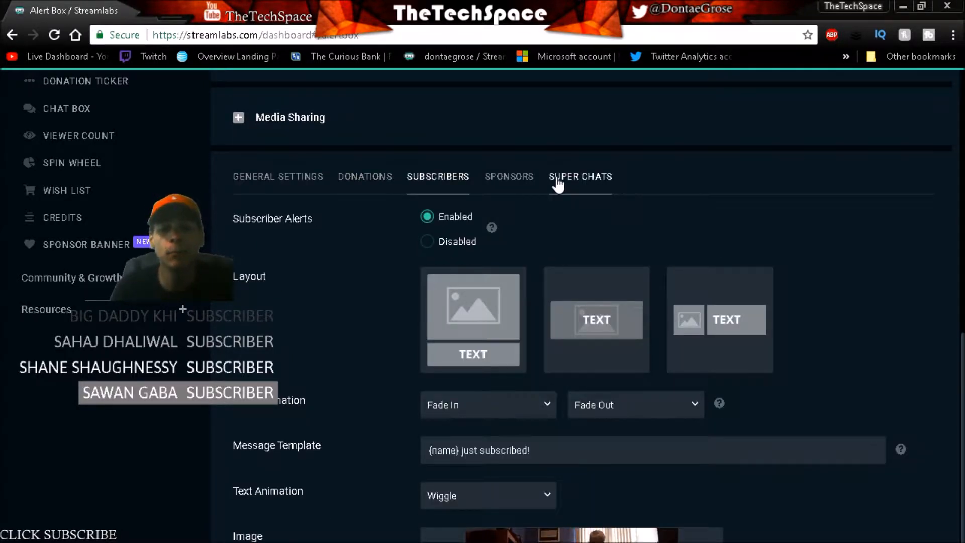
scroll("down", 3)
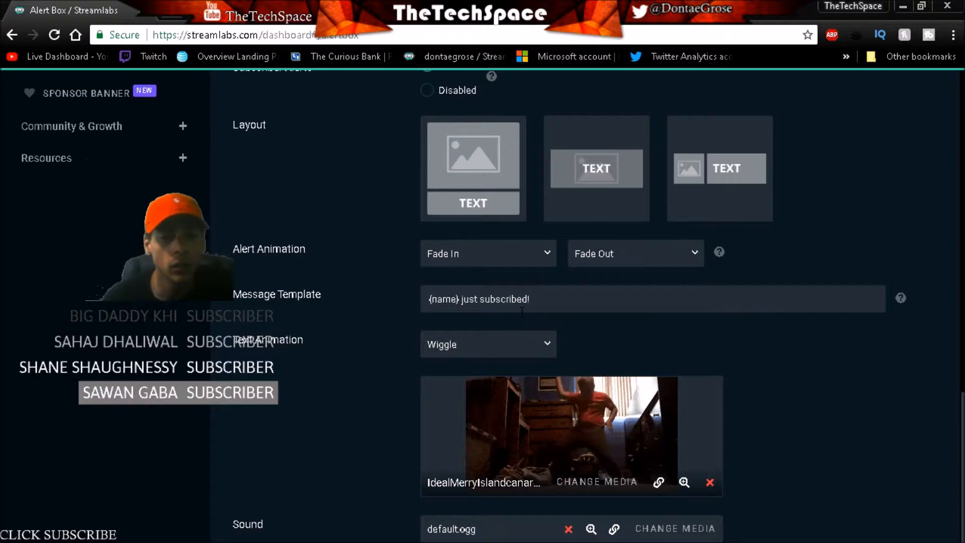
mouse_move(393, 311)
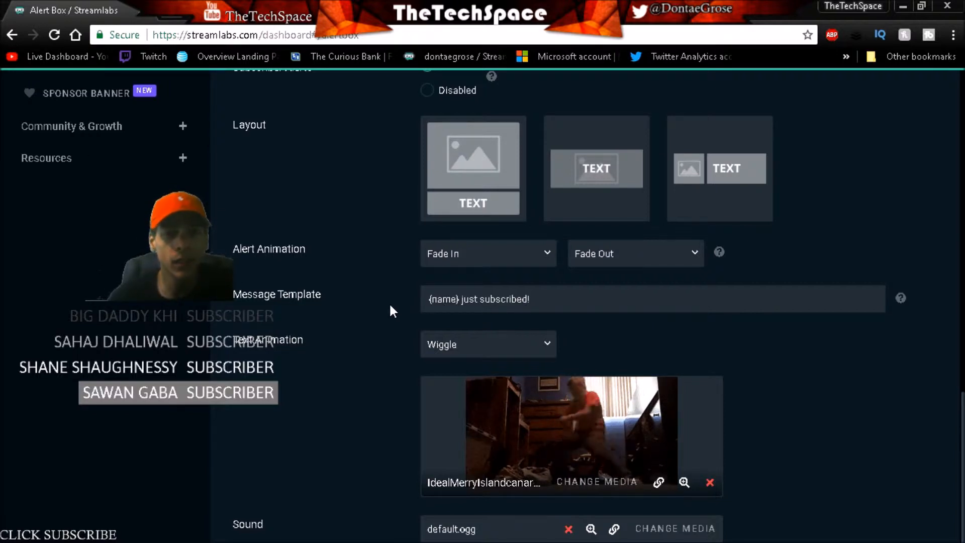
scroll("up", 3)
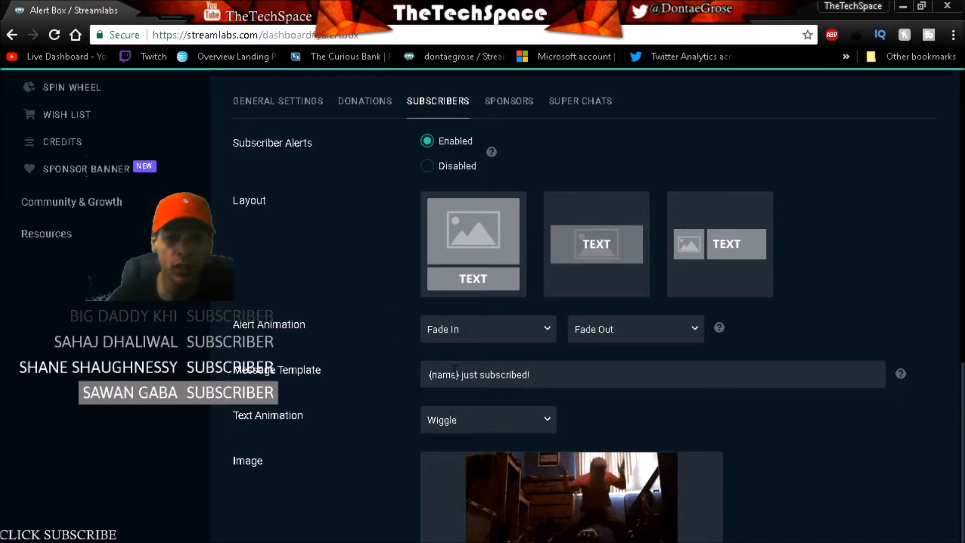
double_click(443, 374)
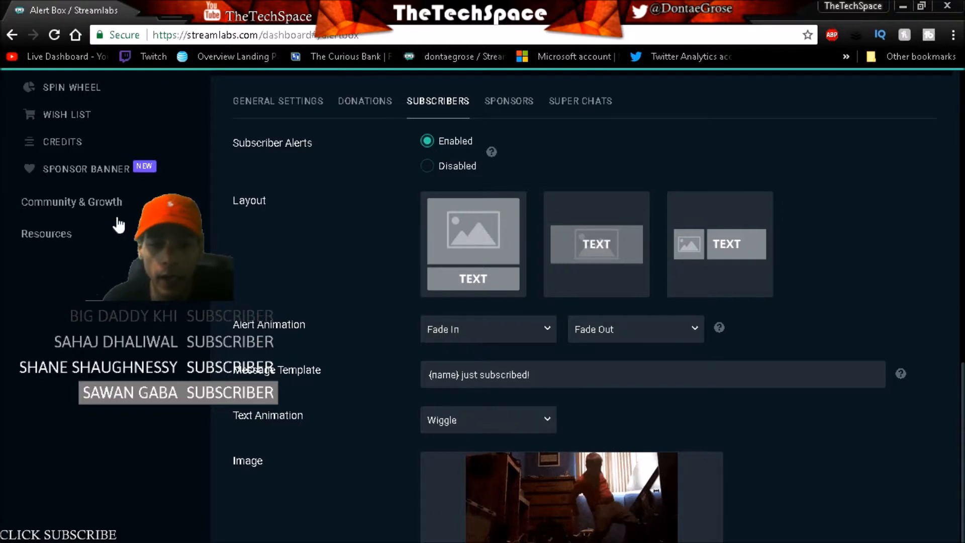
mouse_move(94, 192)
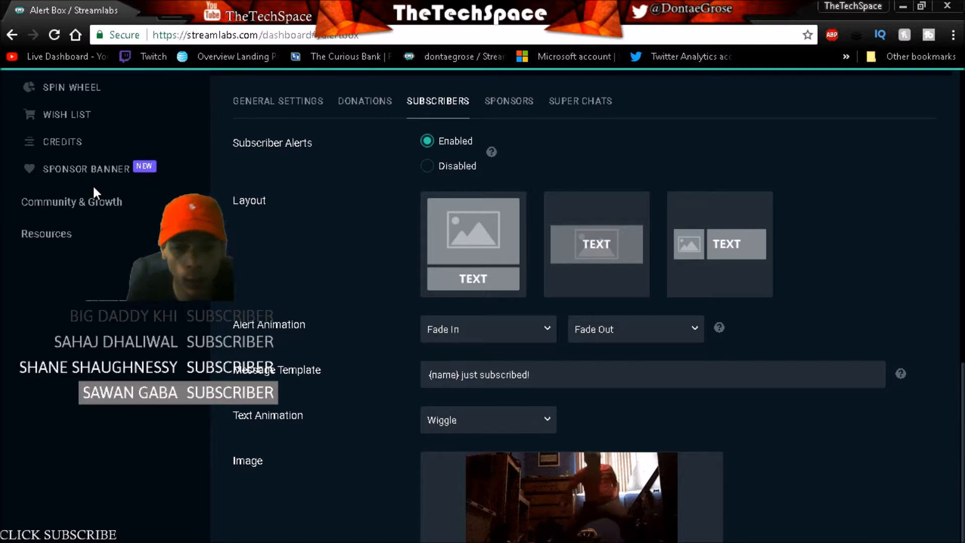
Step: Review the subscriber alert's sound, volume, duration, text delay and font settings further down
scroll("down", 3)
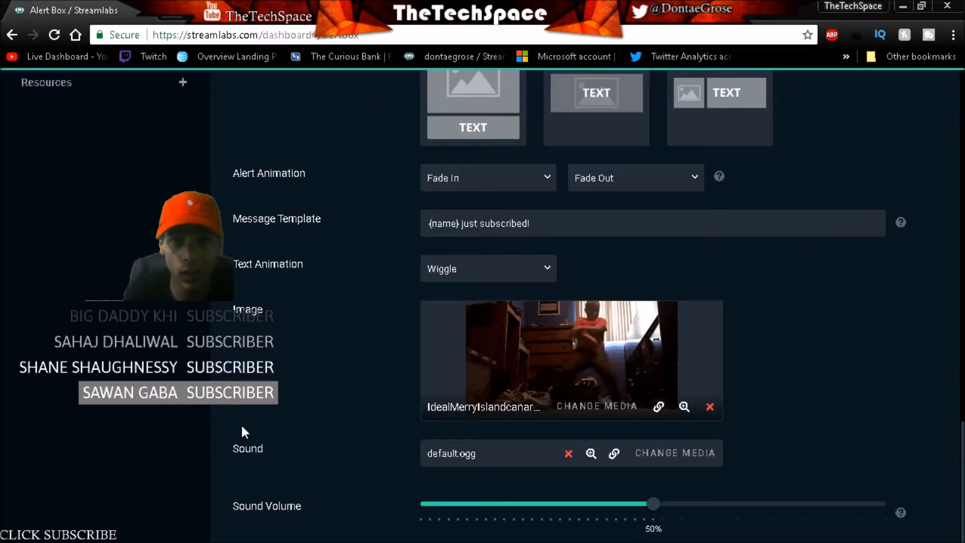
mouse_move(428, 533)
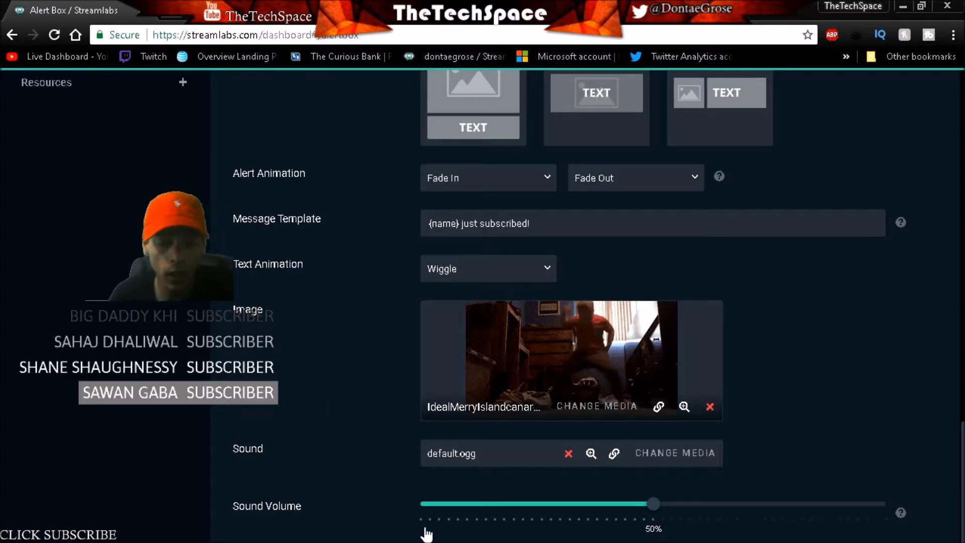
scroll("down", 3)
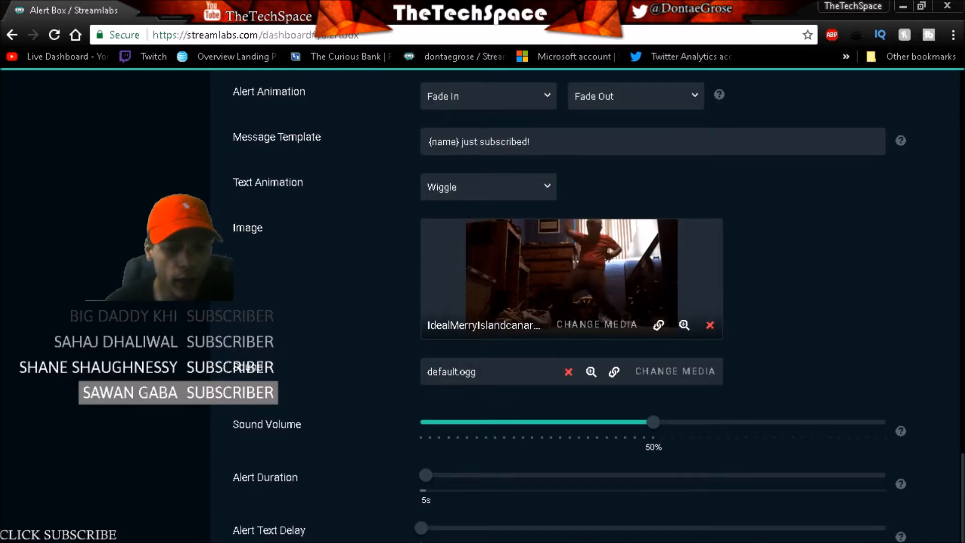
scroll("down", 3)
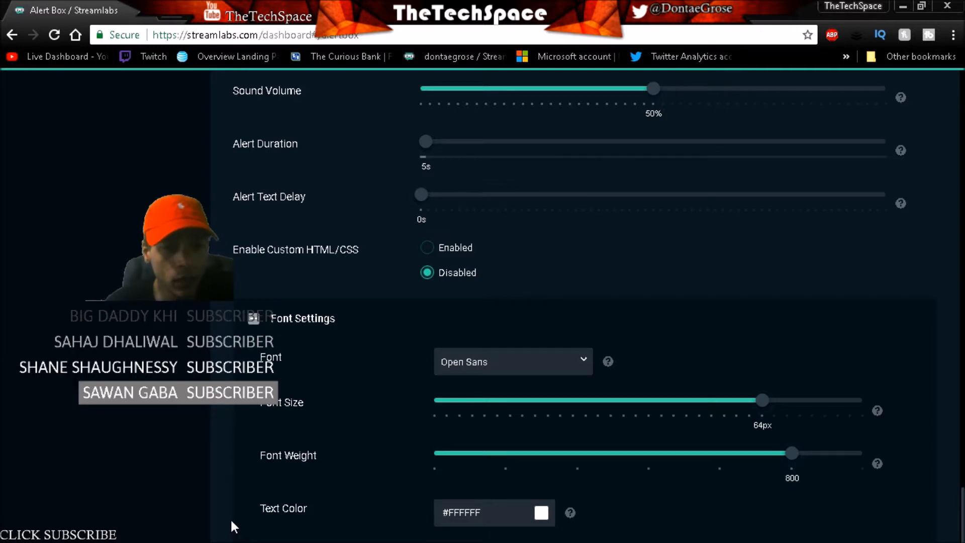
scroll("down", 3)
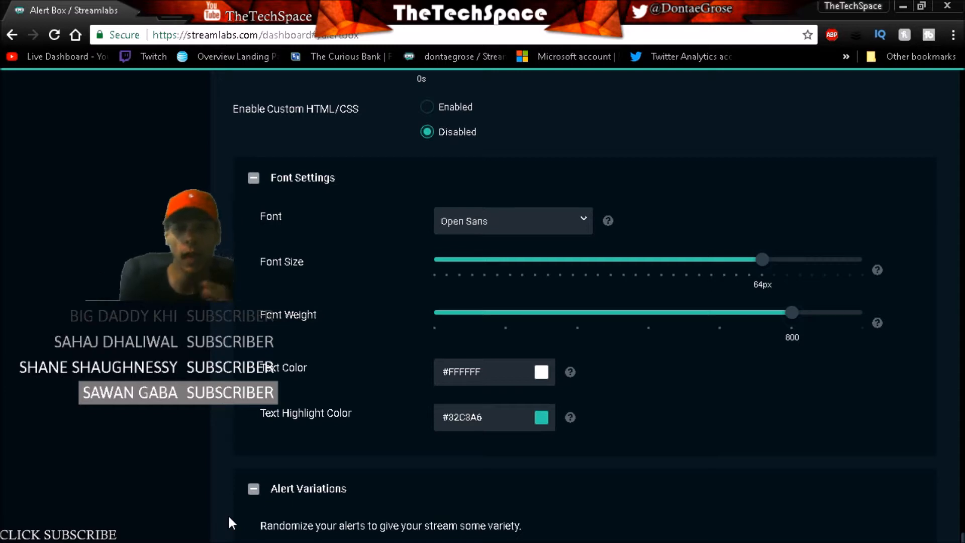
mouse_move(242, 511)
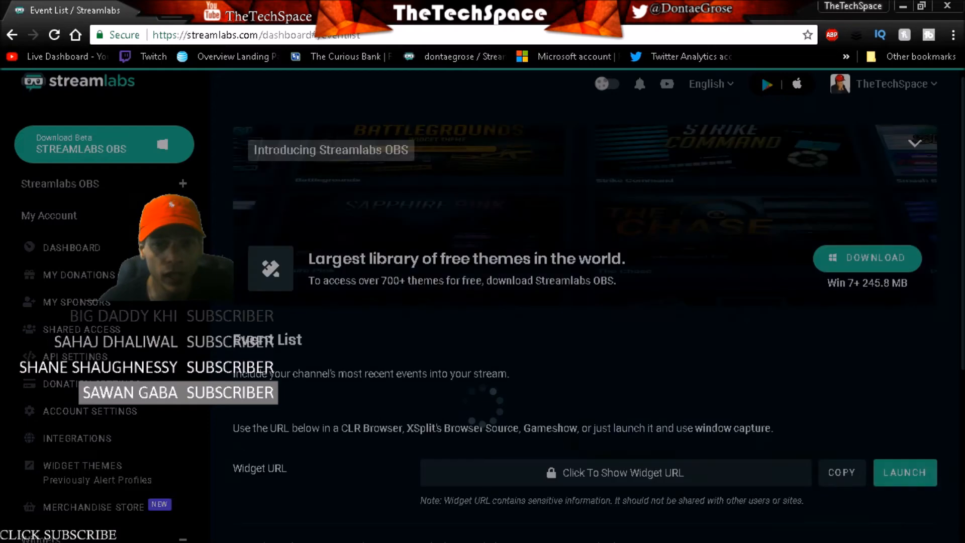
Step: View the Event List widget page with its widget URL, test buttons and running sample preview
scroll("down", 3)
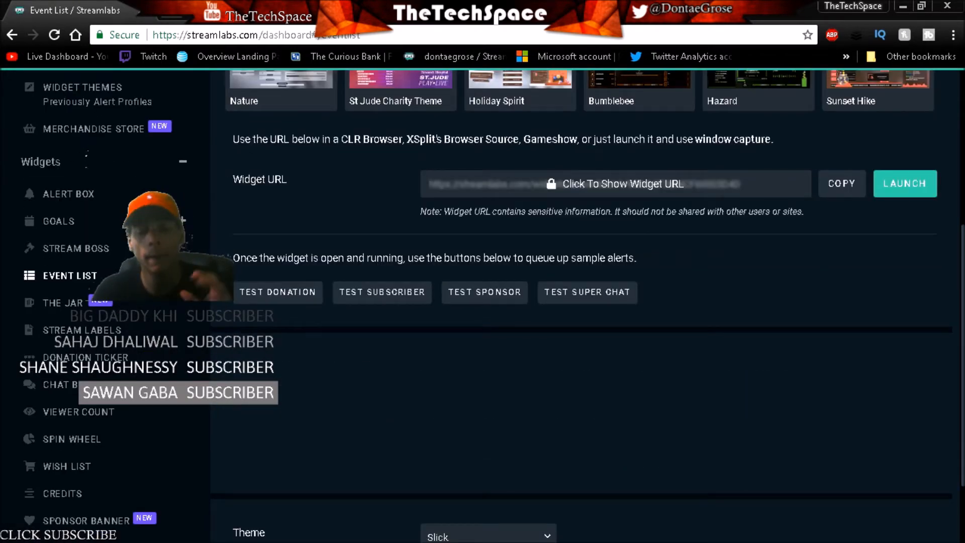
left_click(383, 292)
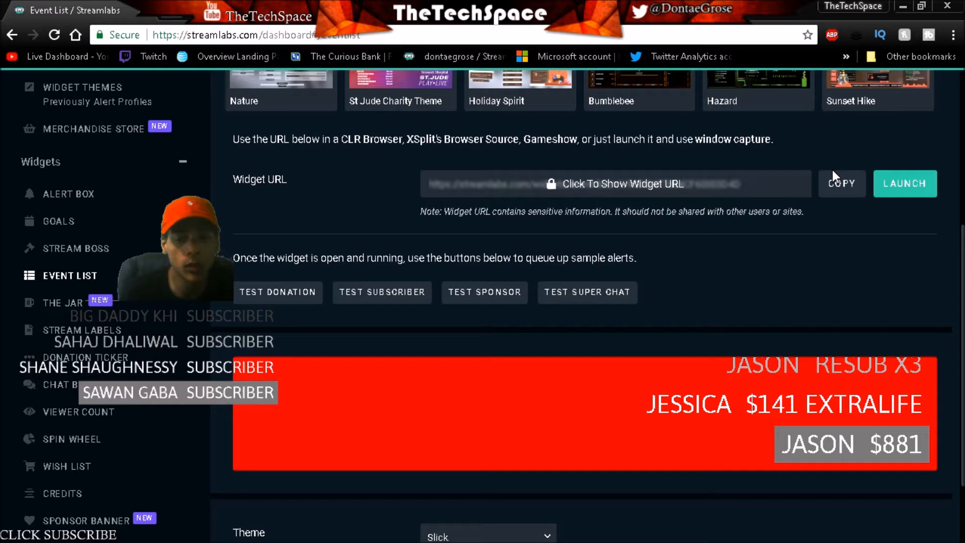
scroll("down", 3)
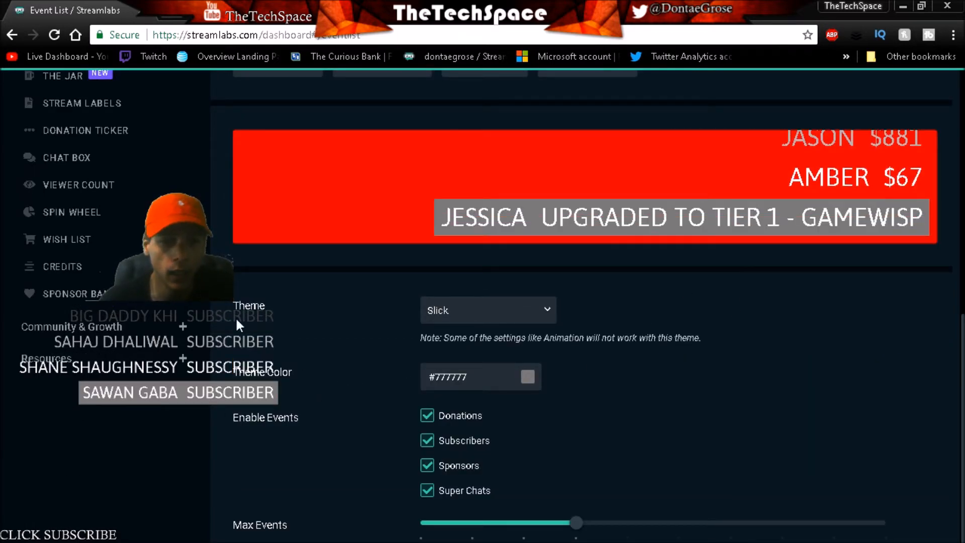
Step: Review the Event List theme options and keep the Slick theme
left_click(487, 309)
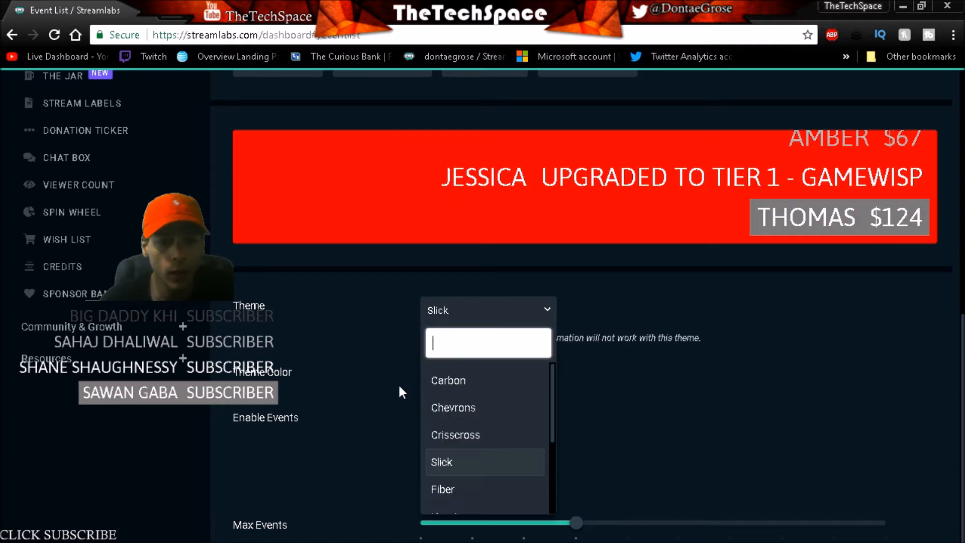
left_click(442, 461)
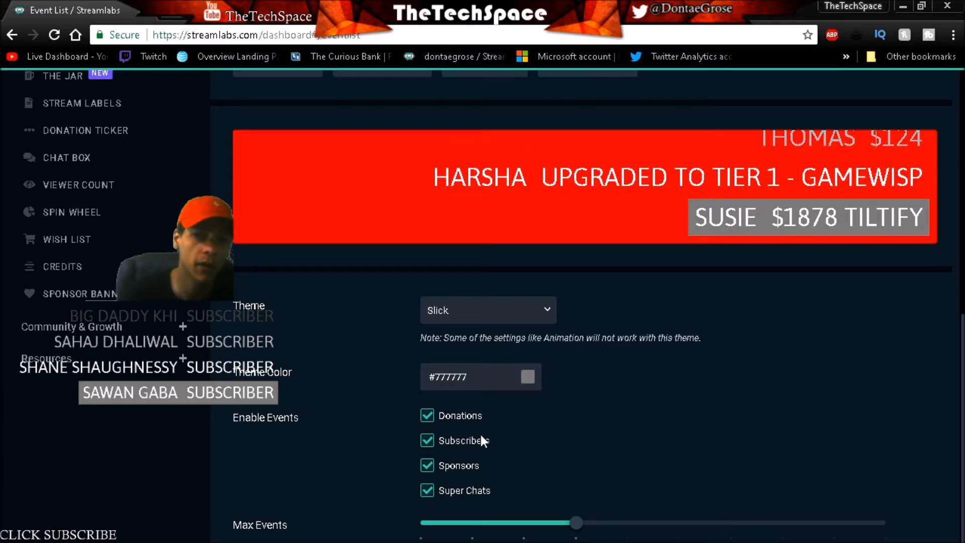
scroll("up", 3)
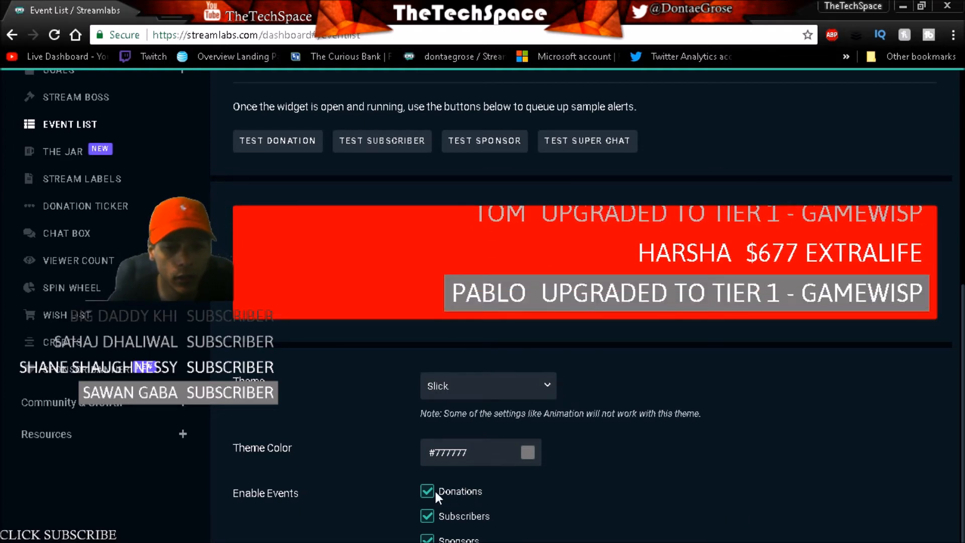
Step: Uncheck Donations under Enable Events, leaving subscribers, sponsors and super chats on
left_click(427, 491)
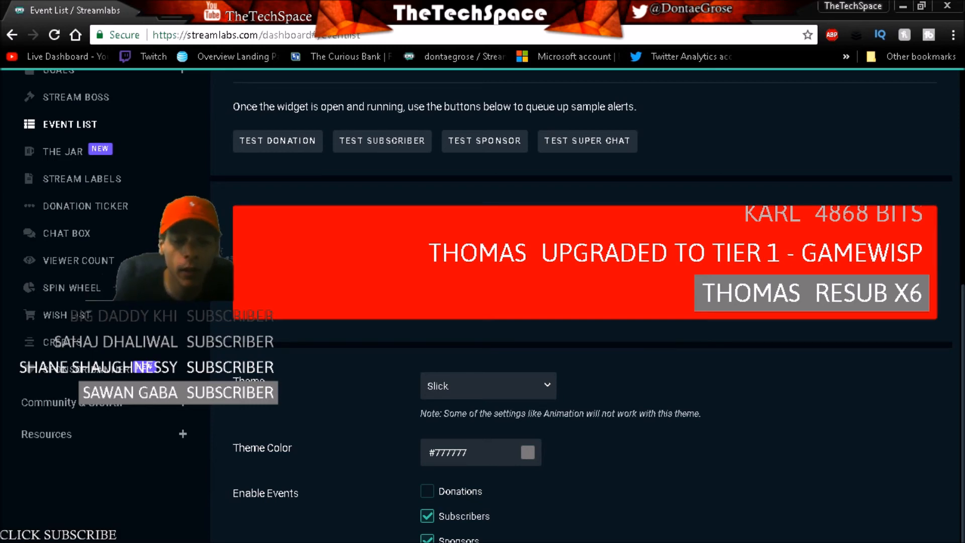
scroll("down", 3)
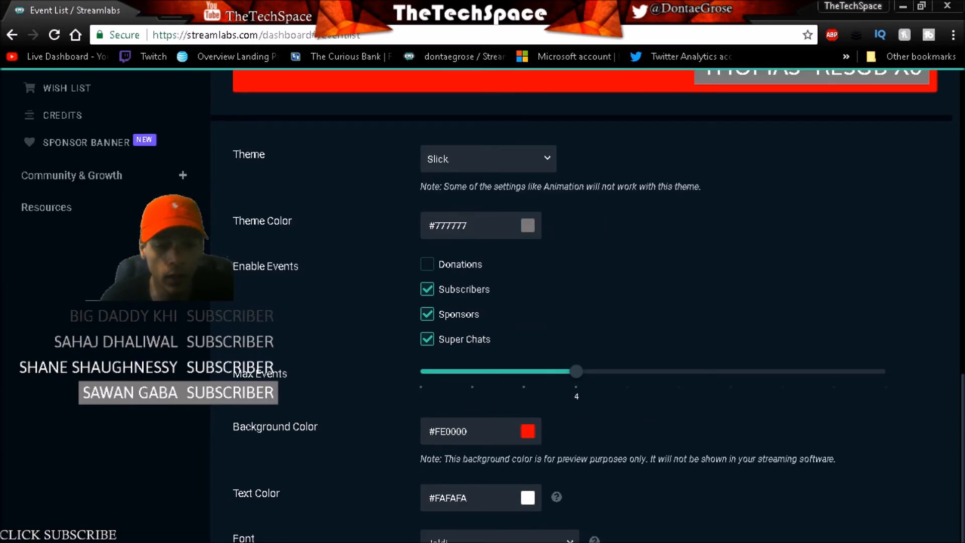
scroll("down", 3)
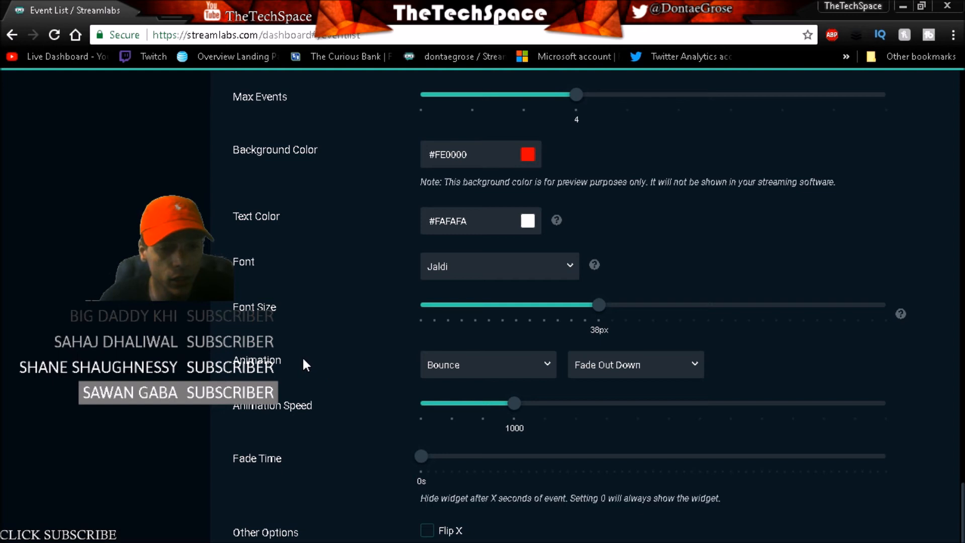
mouse_move(236, 320)
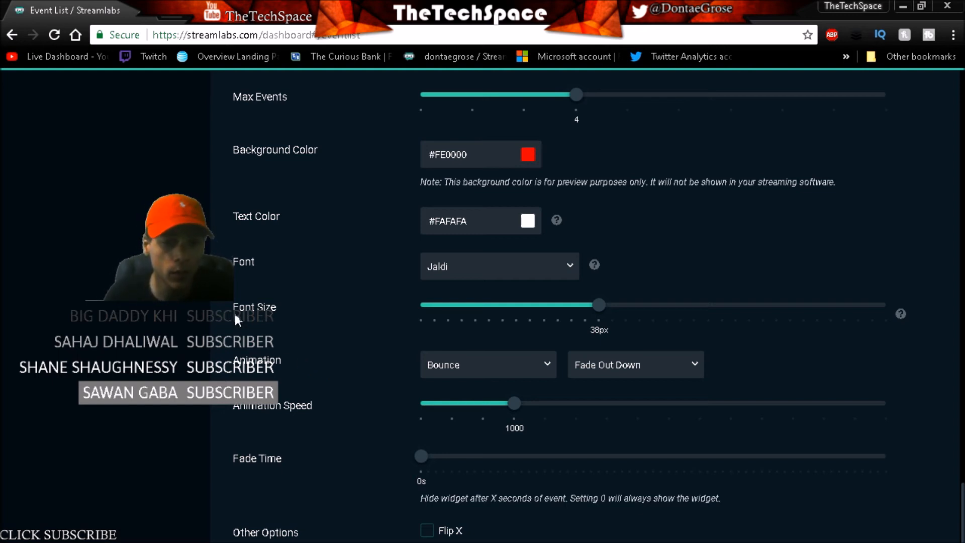